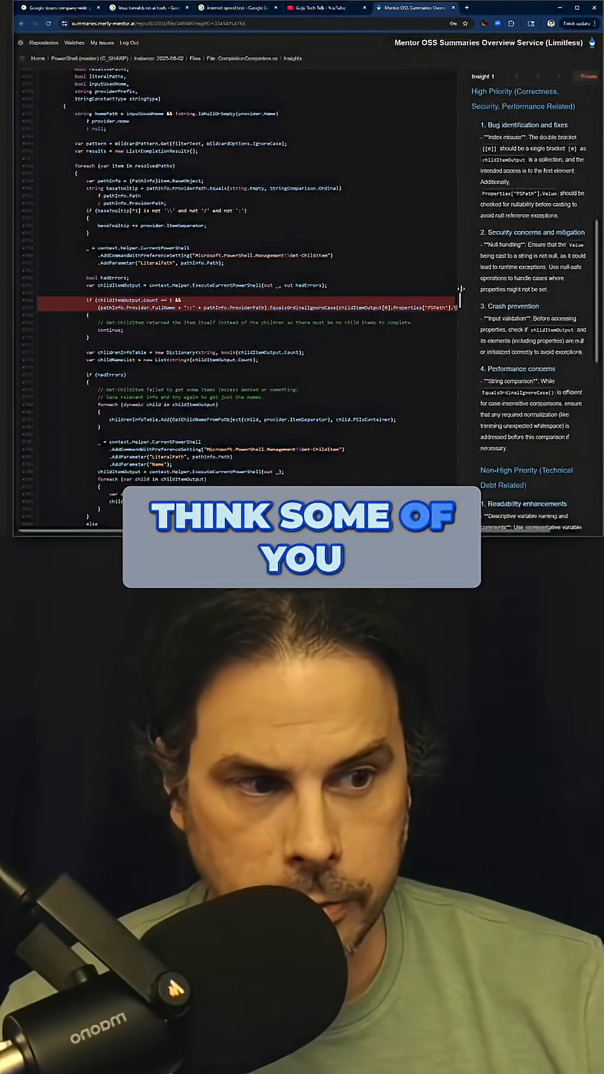
{"action": "scroll", "scroll_direction": "down", "scroll_amount": 3}
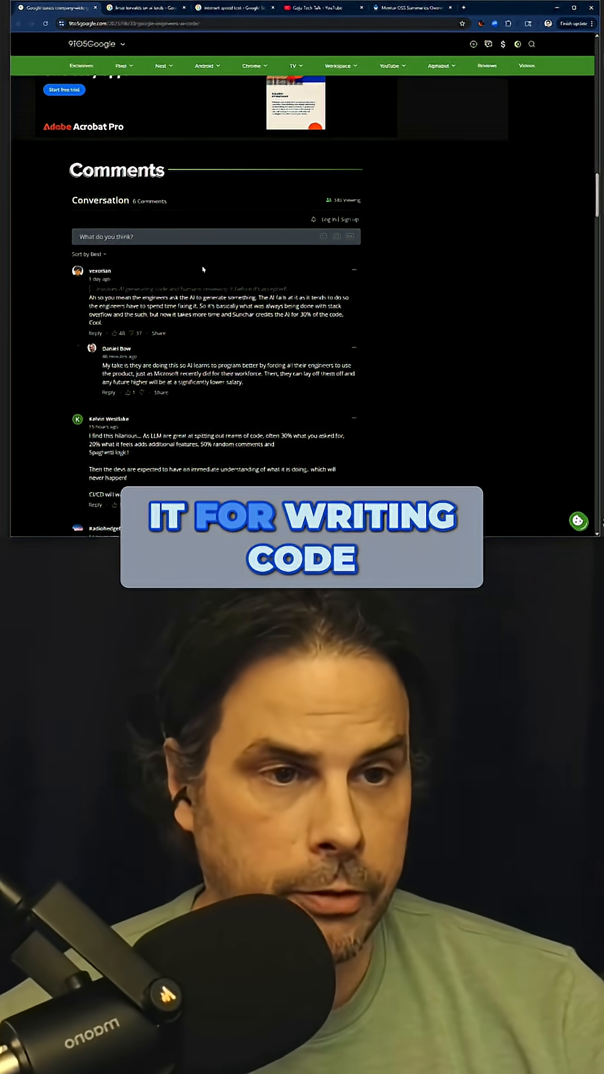
{"action": "scroll", "scroll_direction": "up", "scroll_amount": 3}
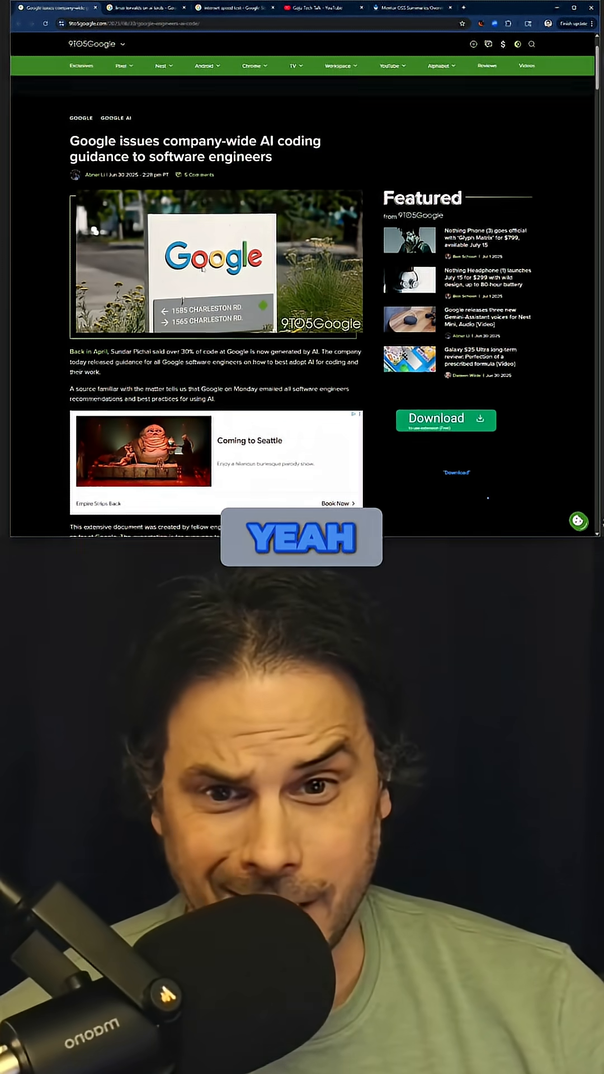
{"action": "scroll", "scroll_direction": "down", "scroll_amount": 3}
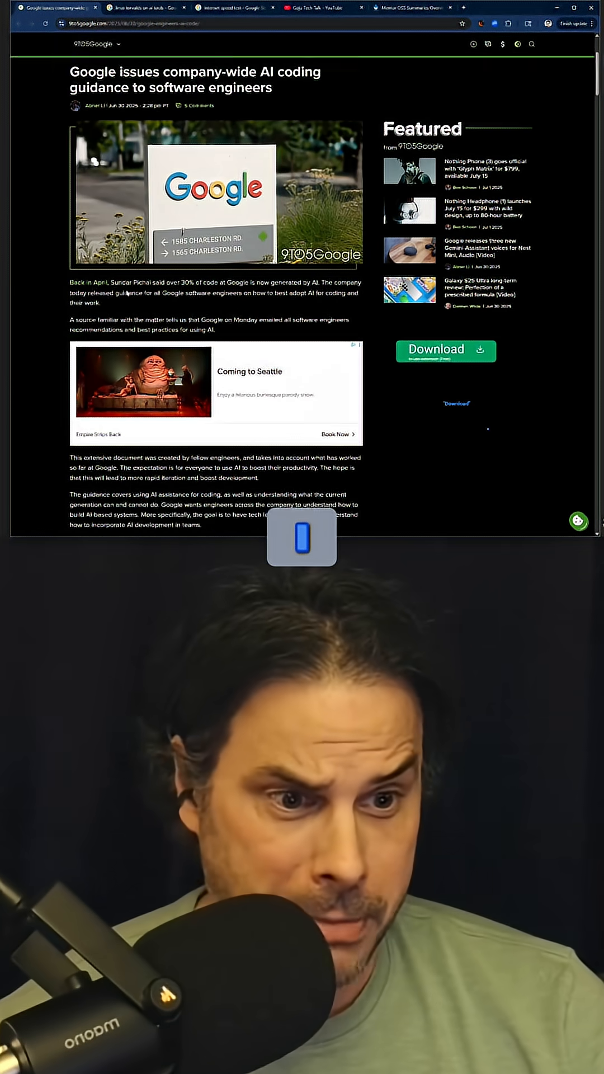